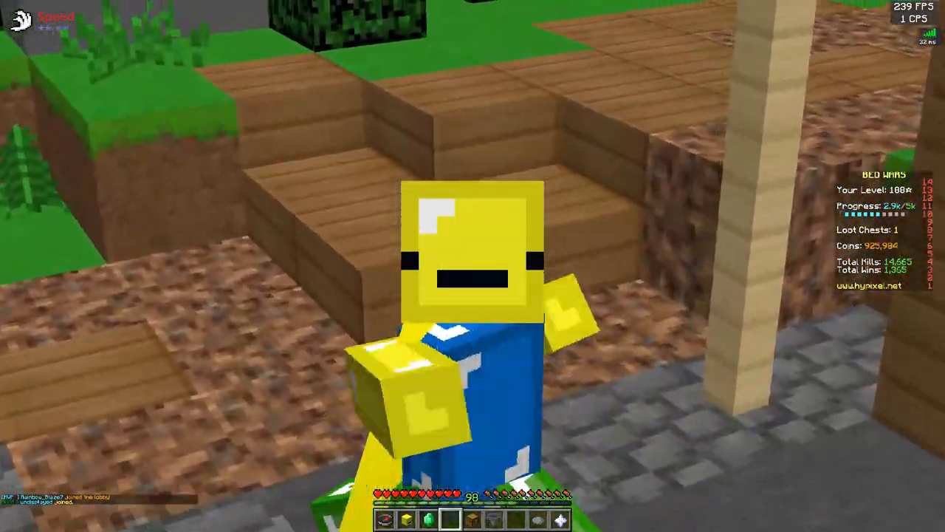
mouse_move(473, 266)
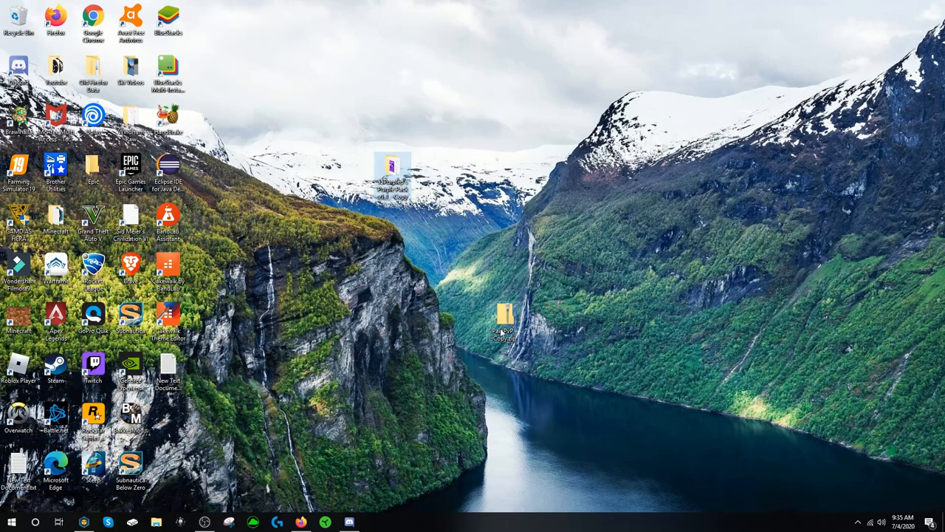
- Move the desktop folder so it sits beside the other desktop item
drag(502, 313, 428, 168)
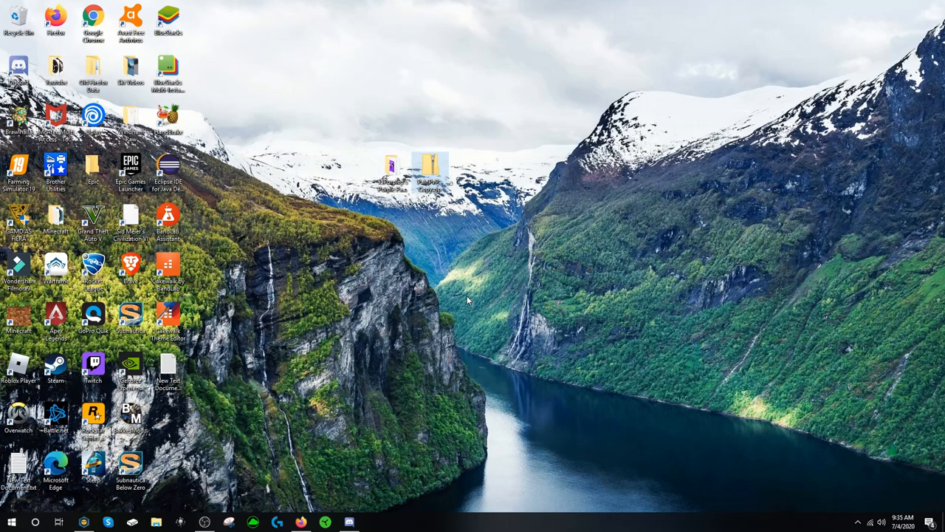
mouse_move(489, 292)
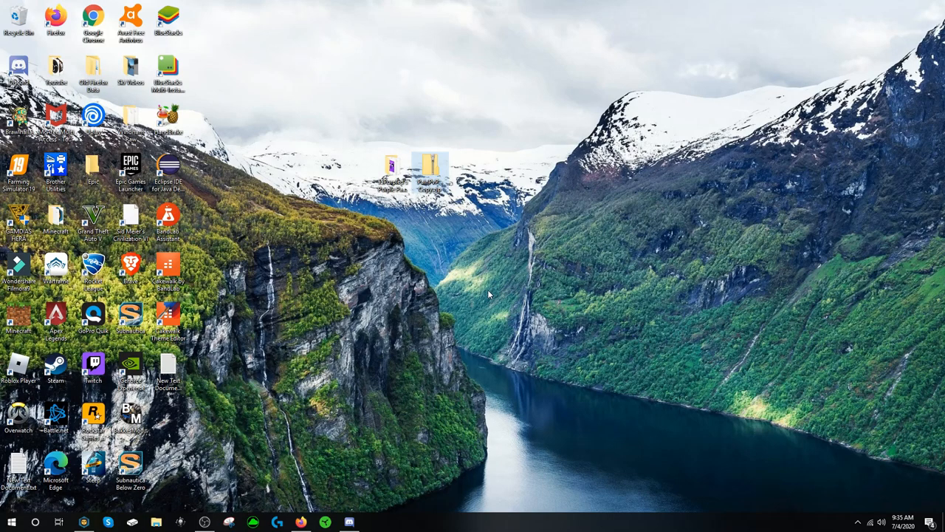
mouse_move(372, 412)
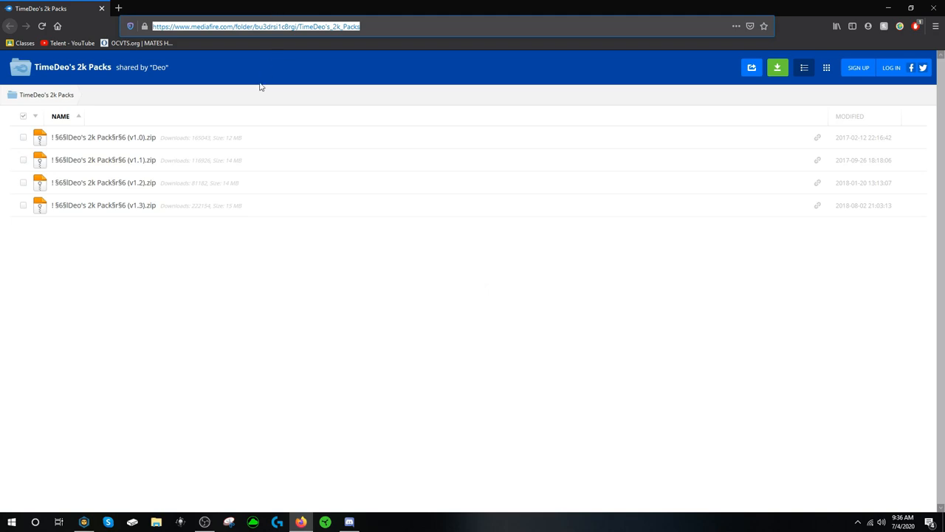
- Download the v1.0 TimeDeo's 2k Pack zip from its row menu and minimize the browser
click(917, 138)
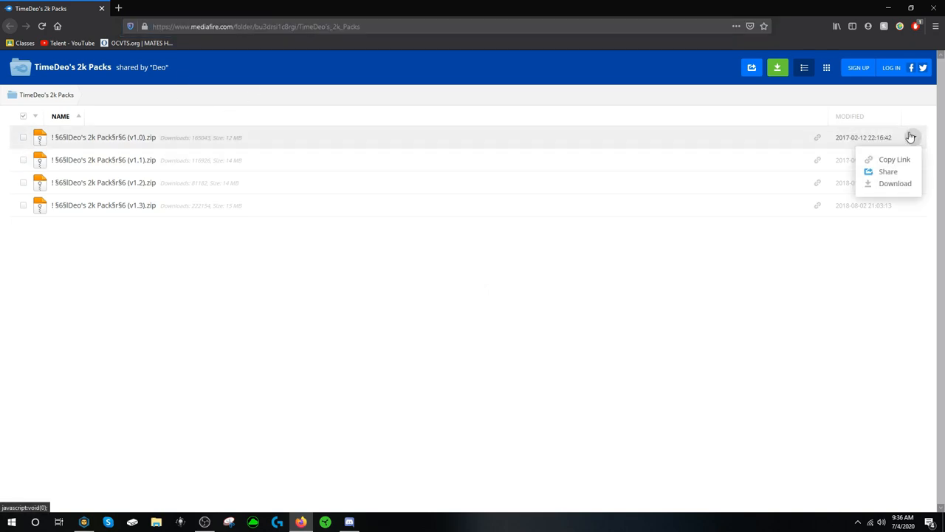
click(893, 183)
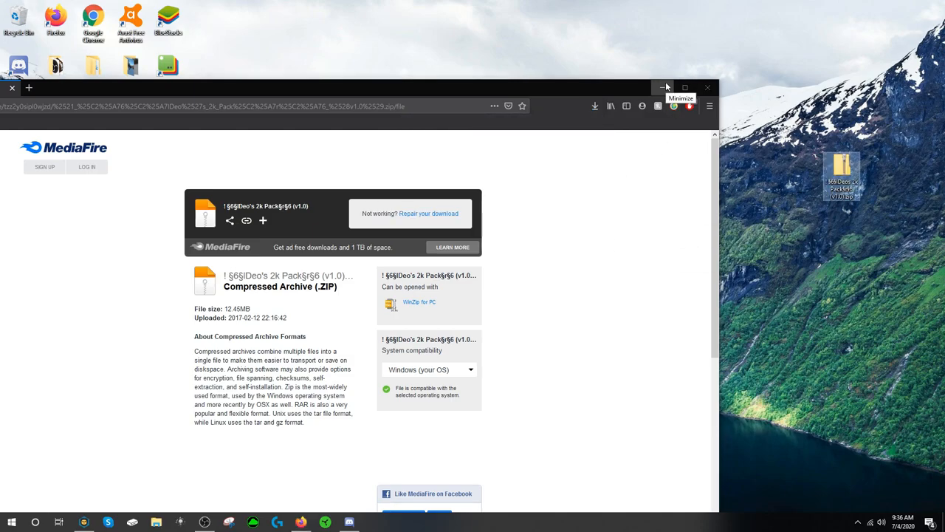
click(663, 86)
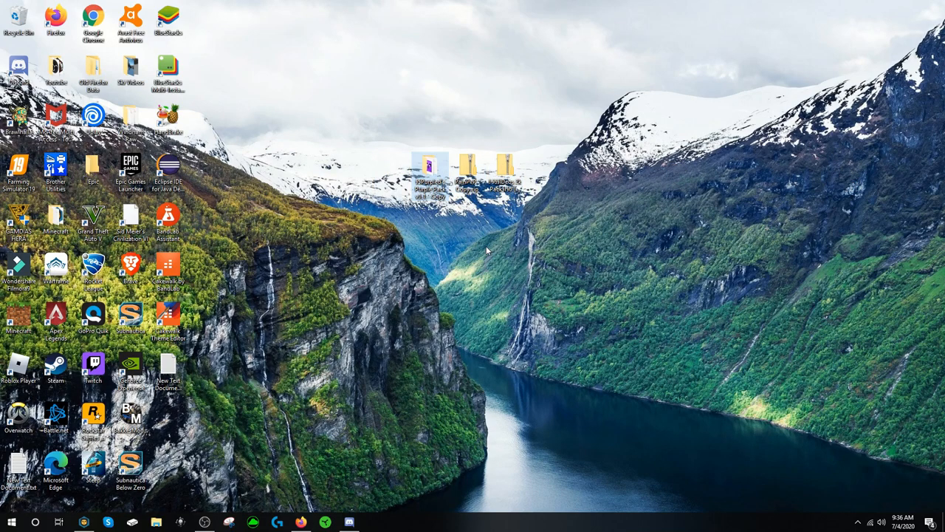
mouse_move(461, 227)
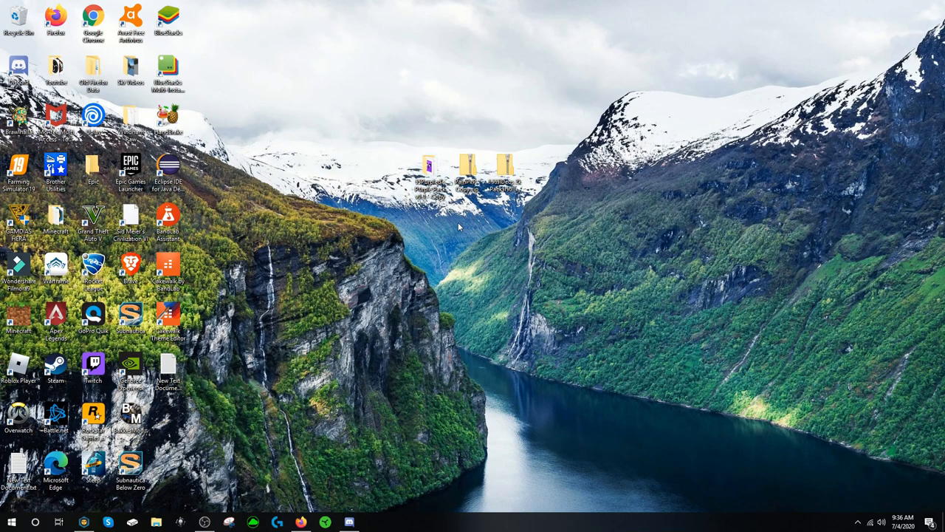
mouse_move(429, 155)
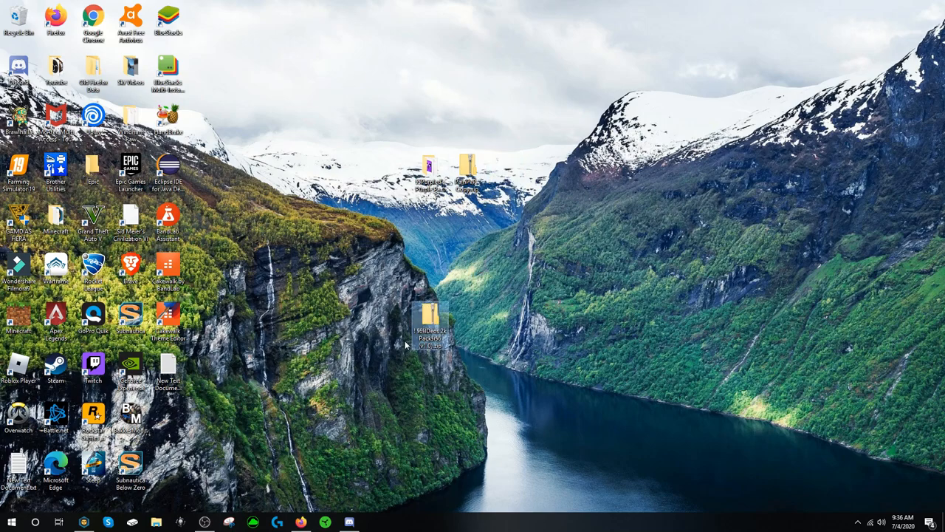
- Reposition the downloaded pack zip on the desktop and open it to show assets, pack.mcmeta and pack.png
drag(429, 325, 505, 170)
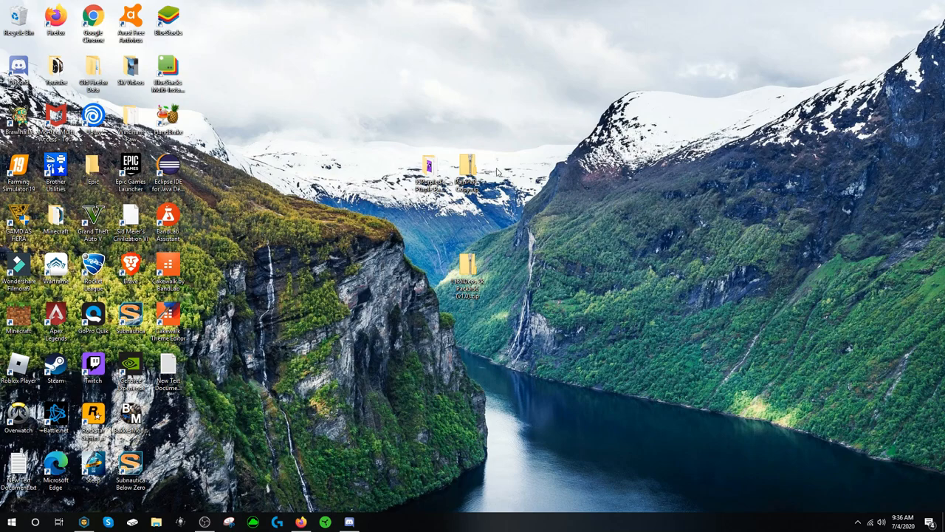
mouse_move(640, 242)
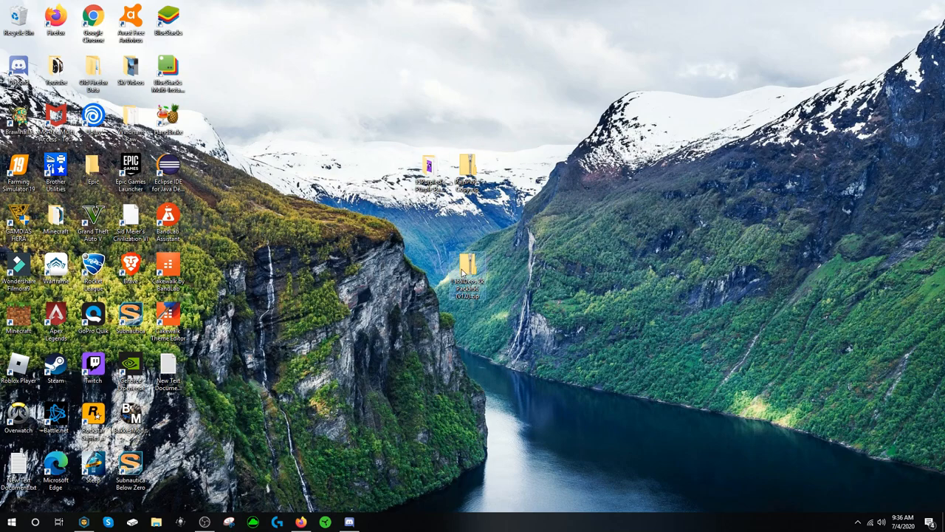
double_click(468, 266)
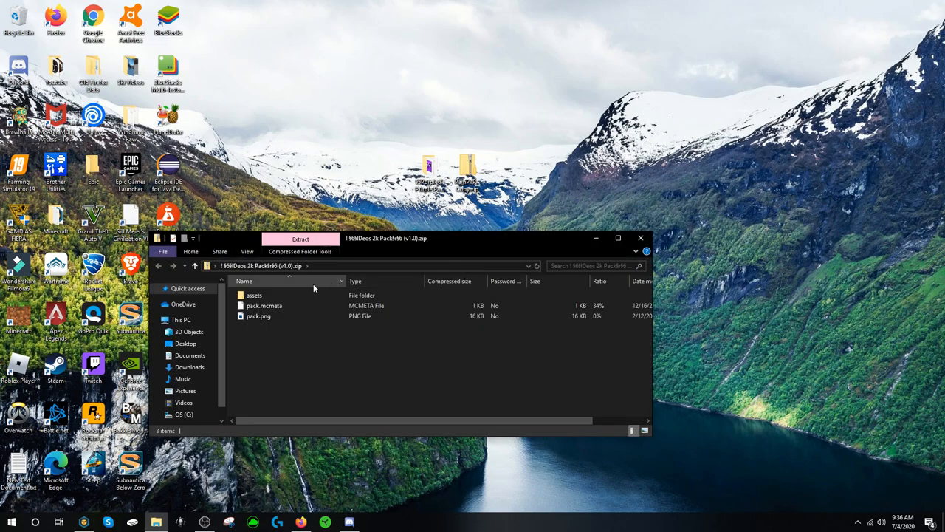
- In the pack's blocks textures folder, find the 16 wool textures and permanently delete them
double_click(254, 295)
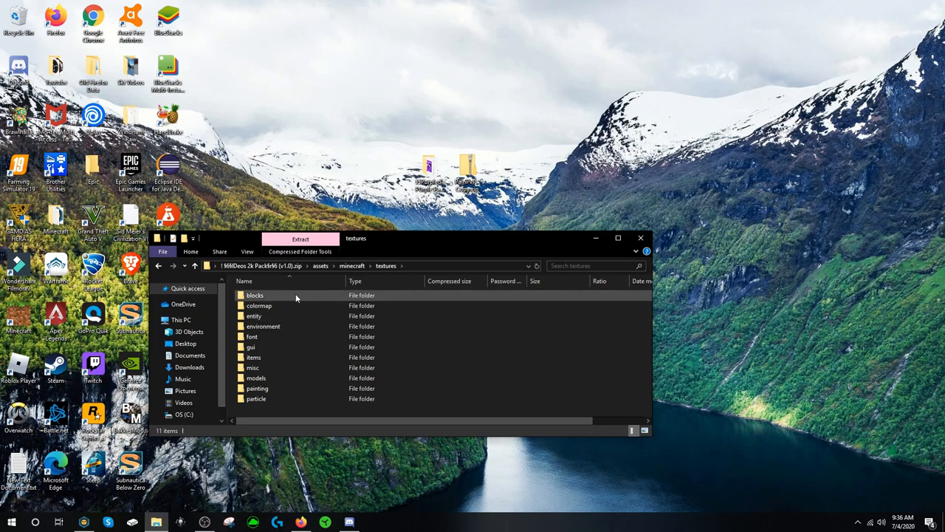
click(254, 295)
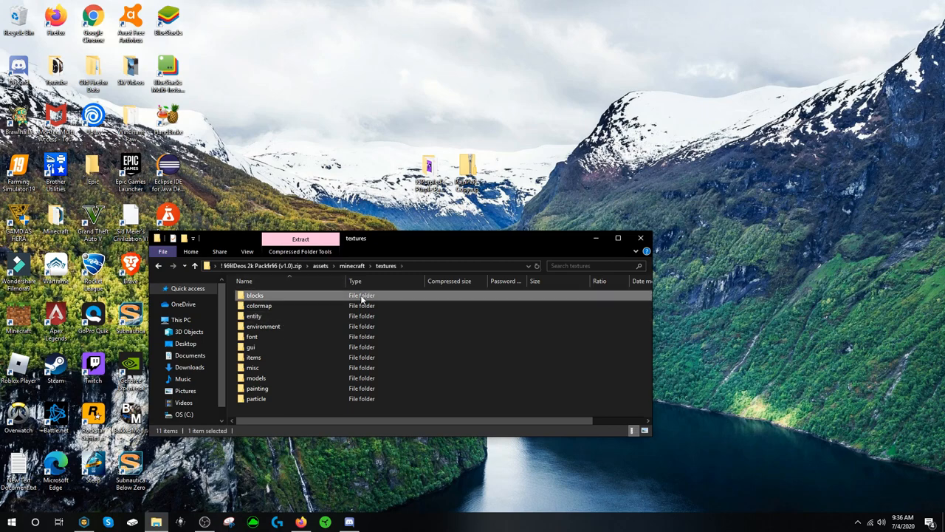
double_click(254, 295)
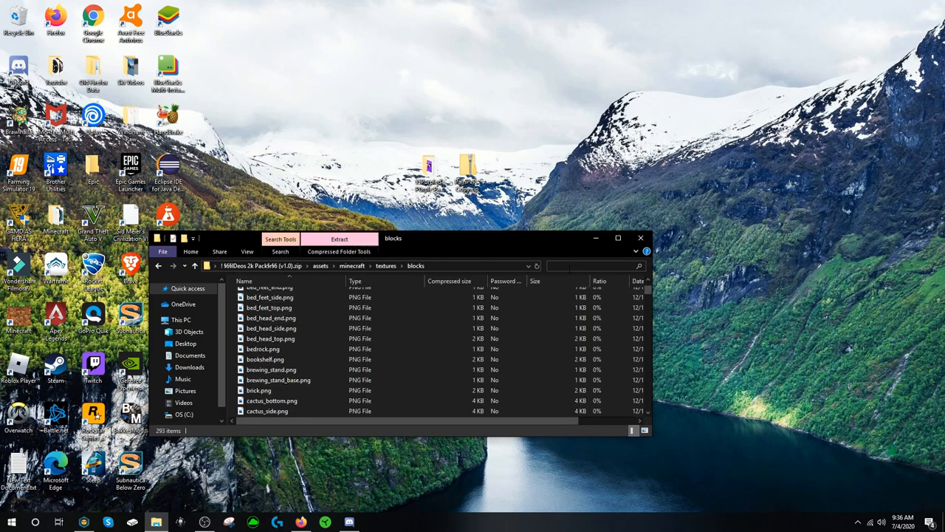
text(wool)
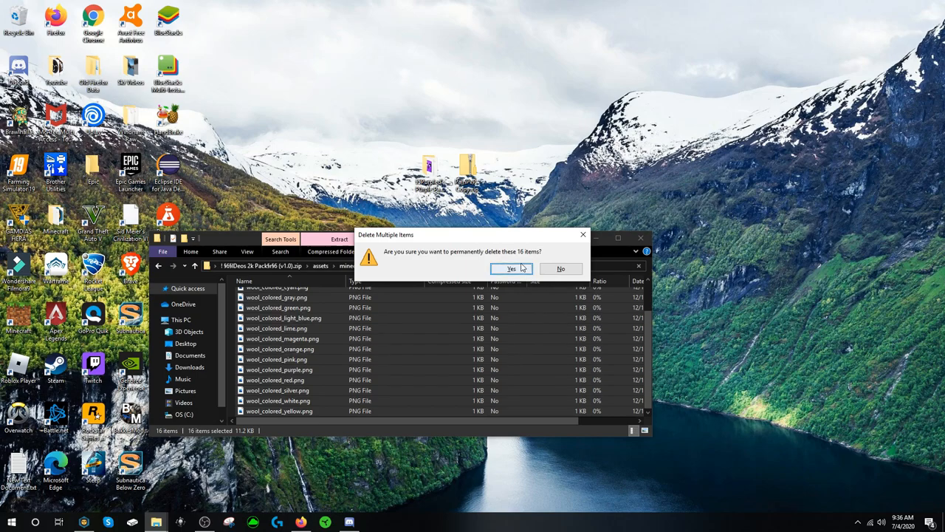
click(511, 269)
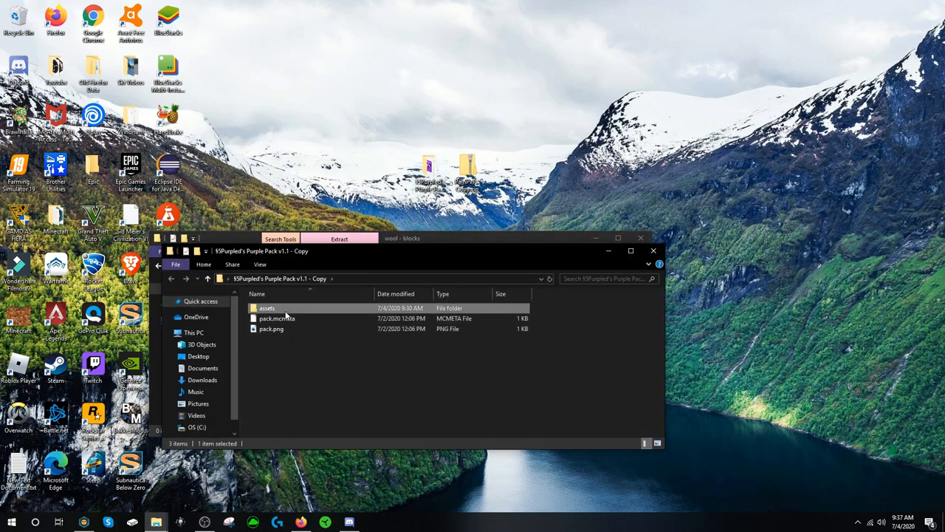
- Browse into the blocks textures folder and filter it to the wool_colored textures
double_click(266, 308)
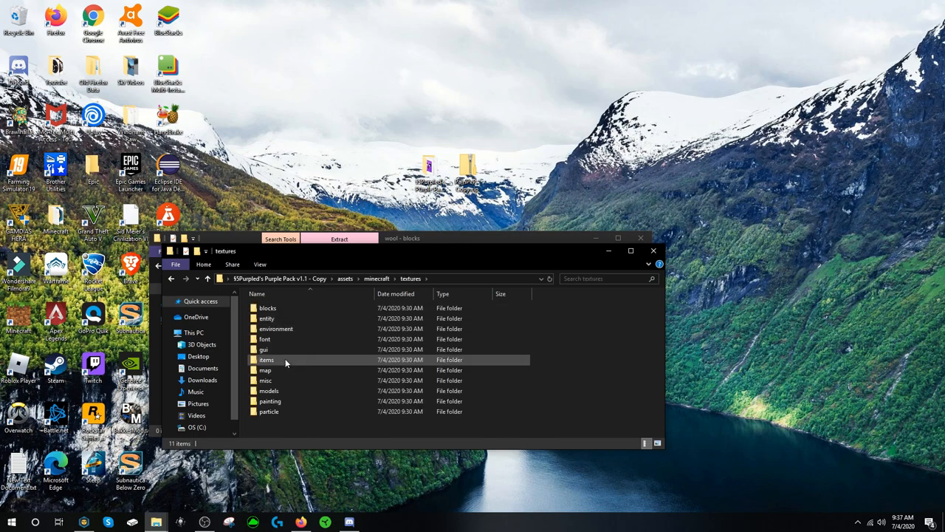
double_click(269, 307)
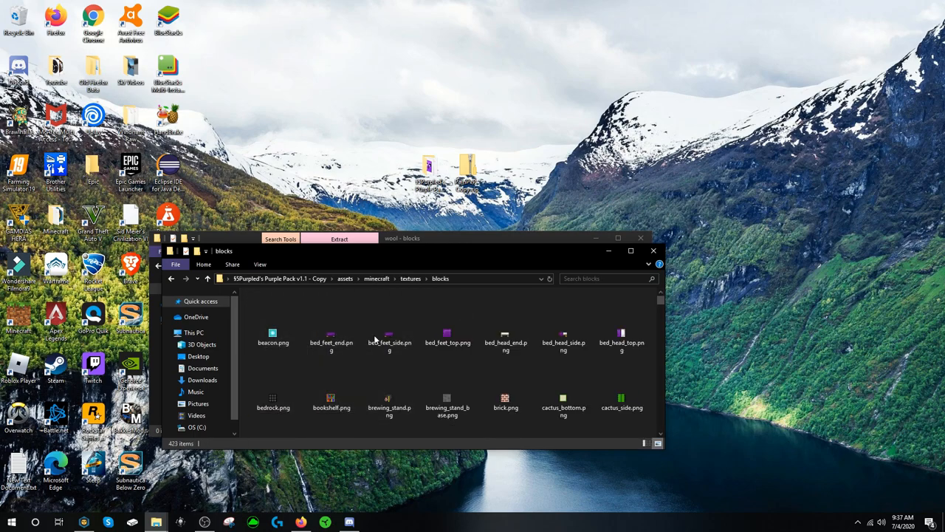
scroll(down, 3)
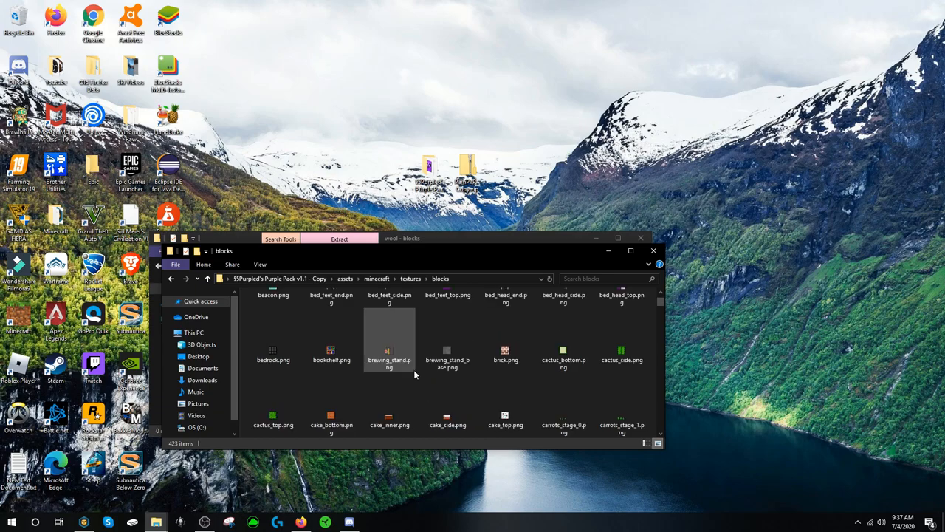
scroll(down, 3)
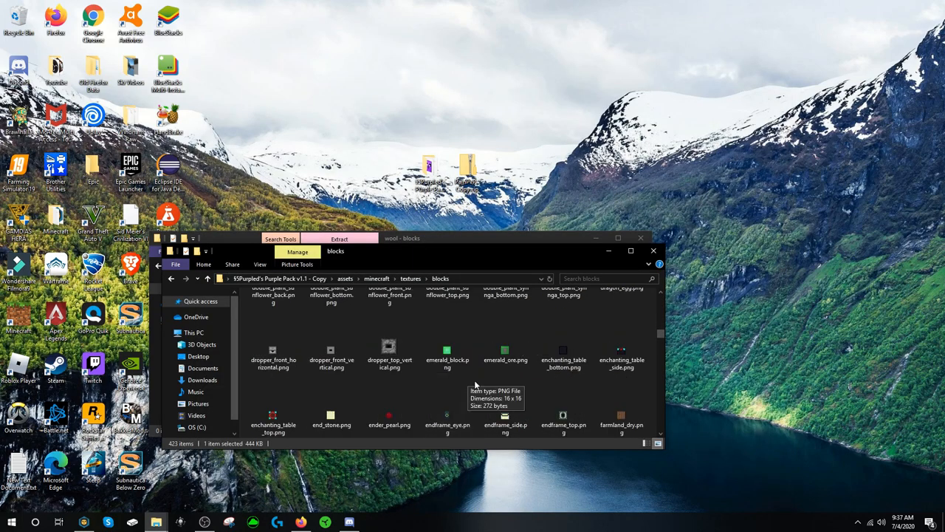
text(wool)
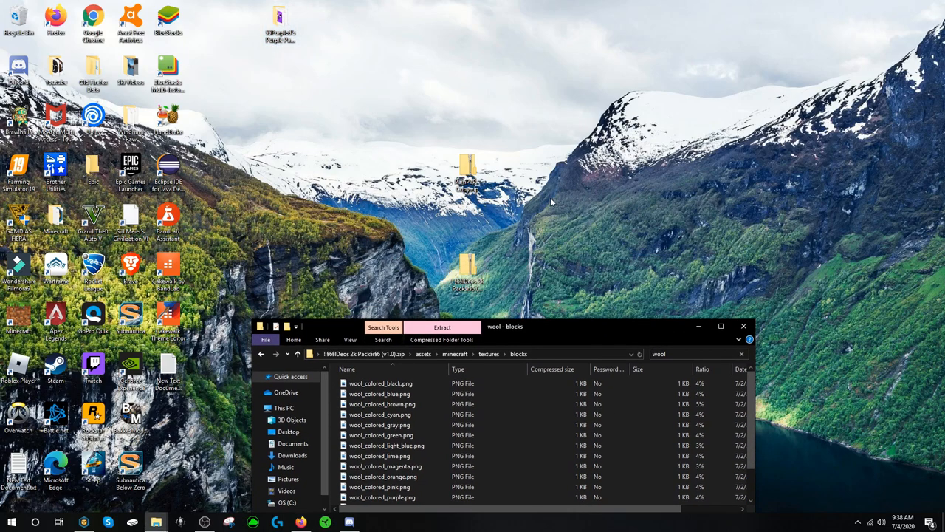
mouse_move(384, 91)
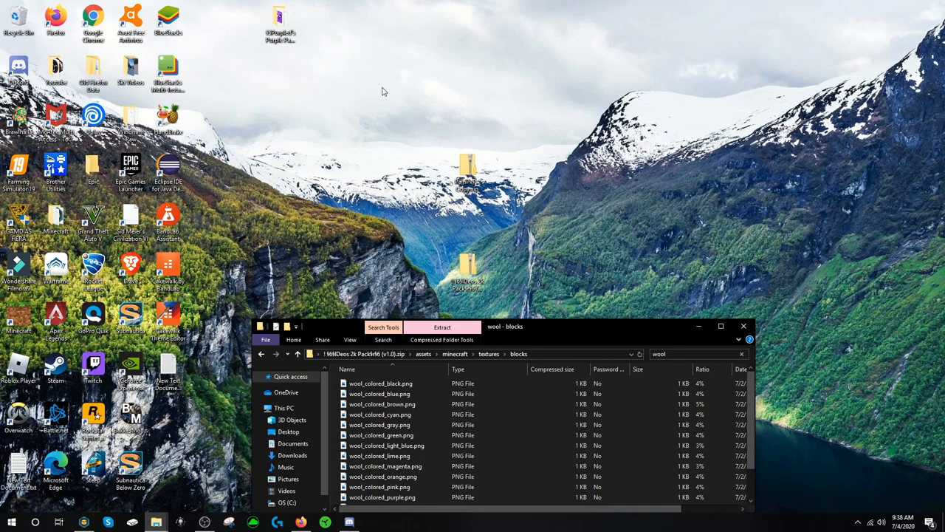
mouse_move(317, 71)
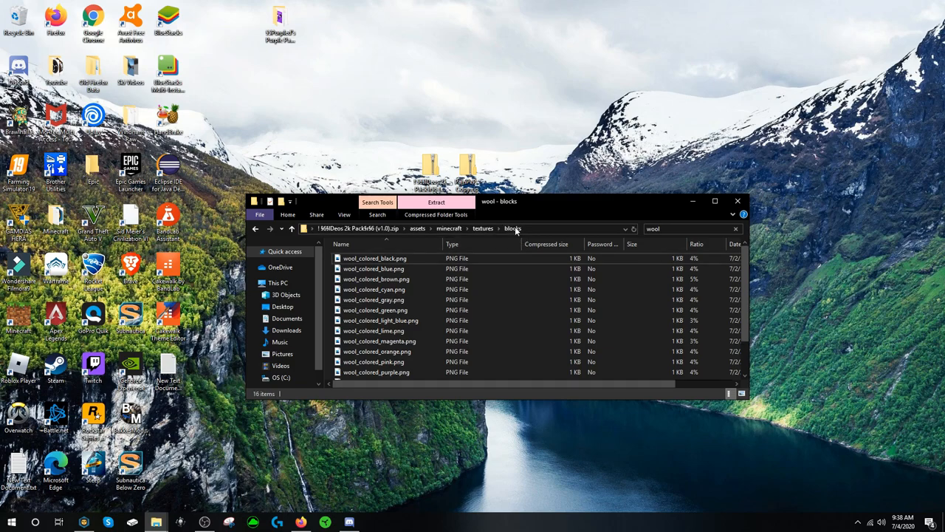
- Clear the wool filter, search the TimeDeo blocks folder for cobblestone and delete those textures
click(735, 228)
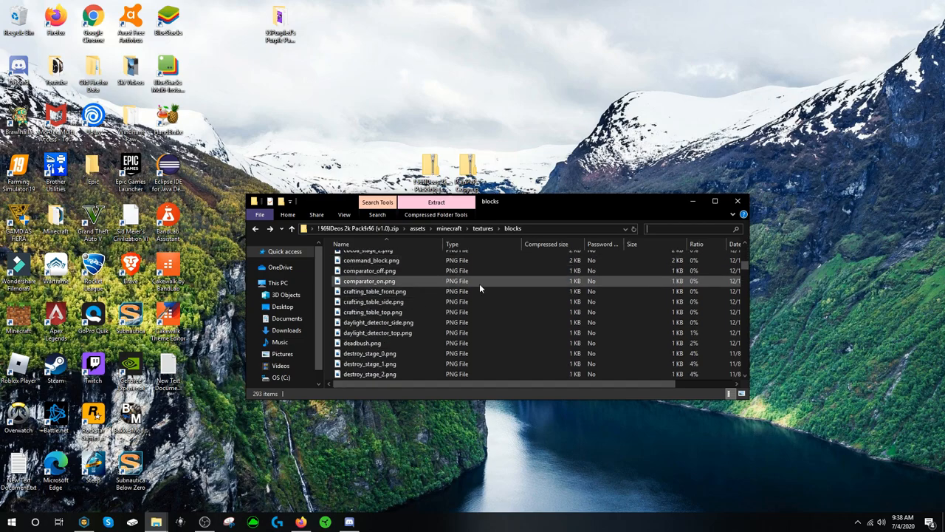
drag(490, 201, 443, 245)
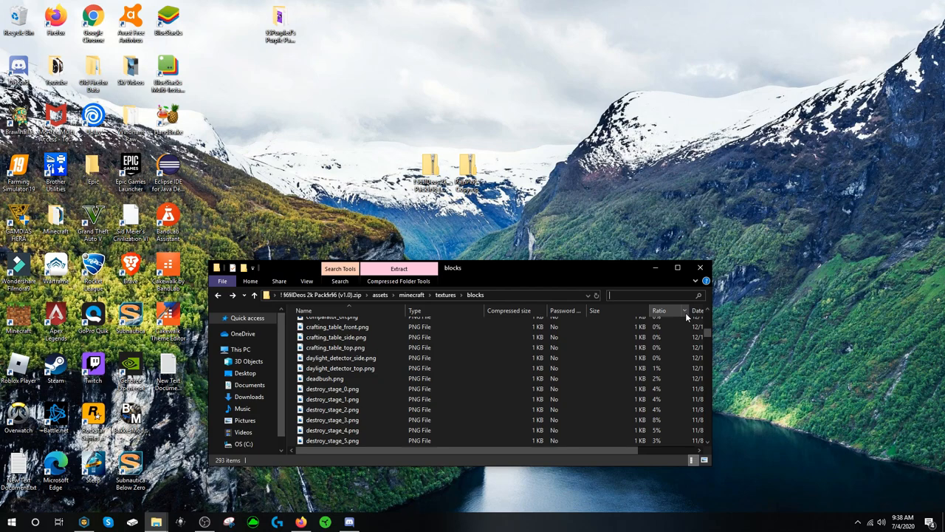
text(cobble)
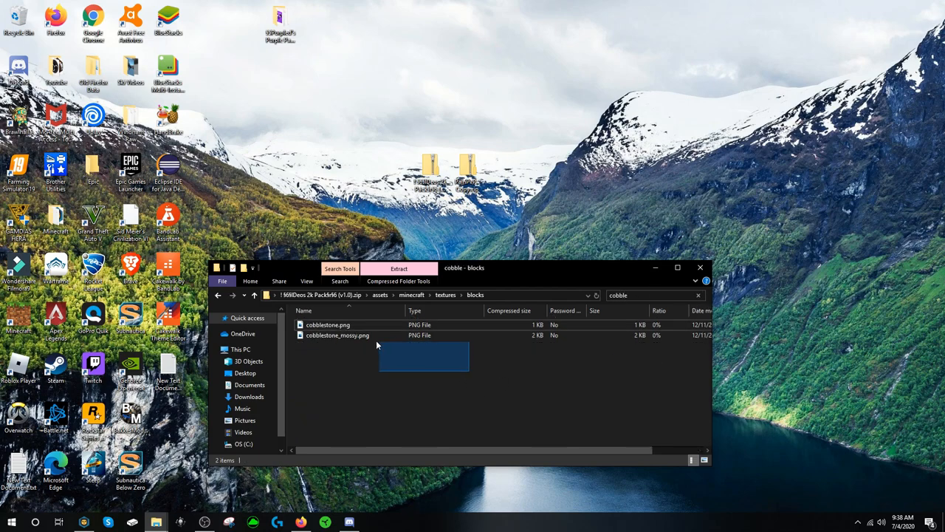
key(Delete)
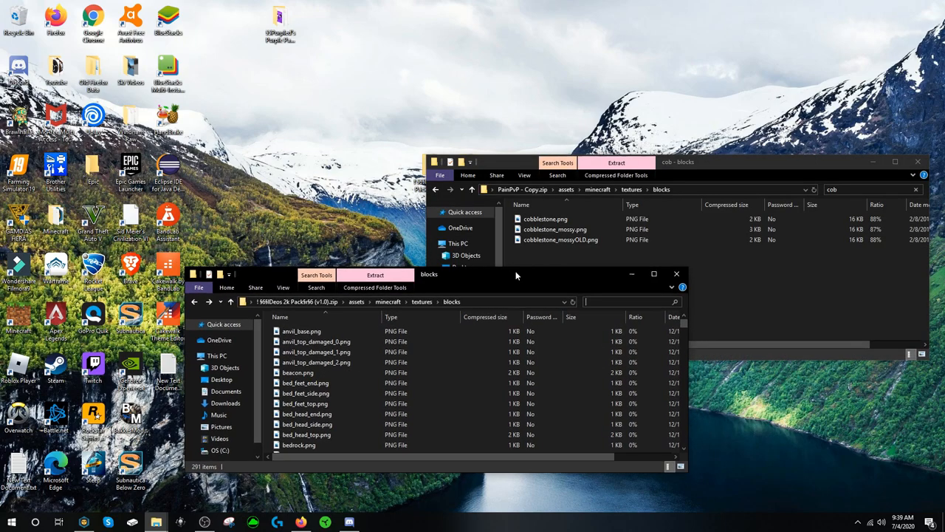
- Close the PainPvP - Copy.zip window so only the TimeDeo pack remains open
scroll(down, 3)
text(cob)
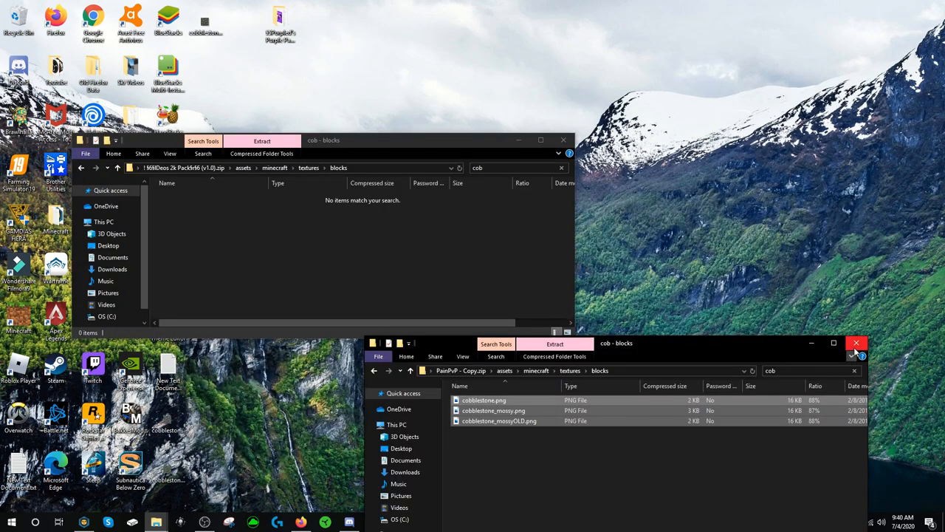
click(856, 344)
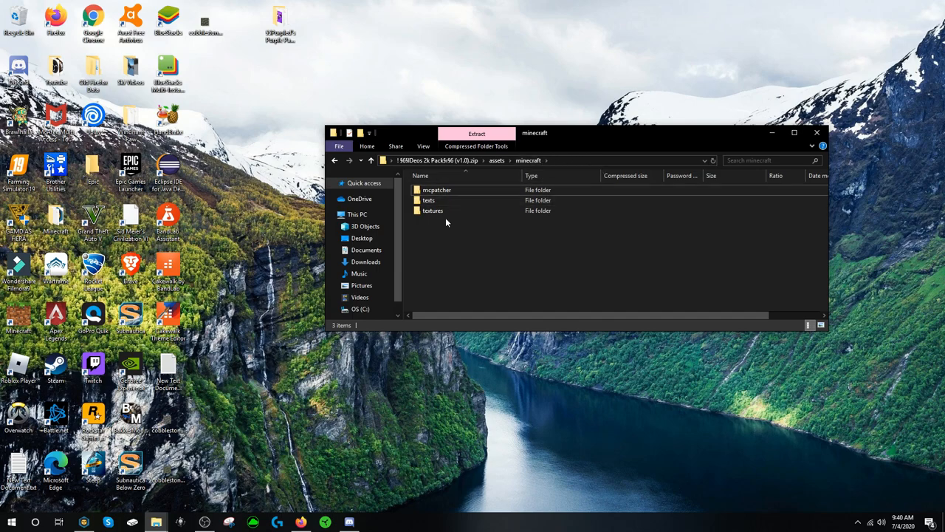
- In textures > environment, permanently delete sun.png from the TimeDeo pack
double_click(433, 209)
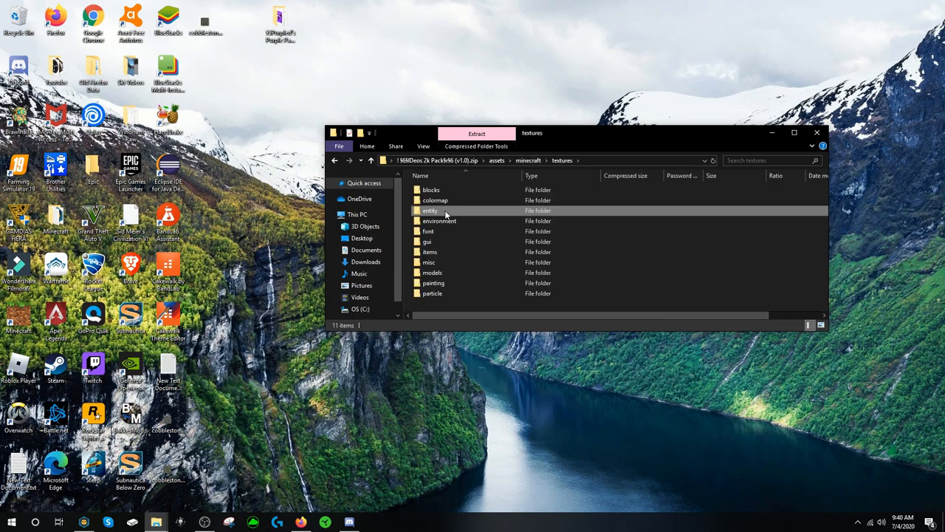
double_click(438, 220)
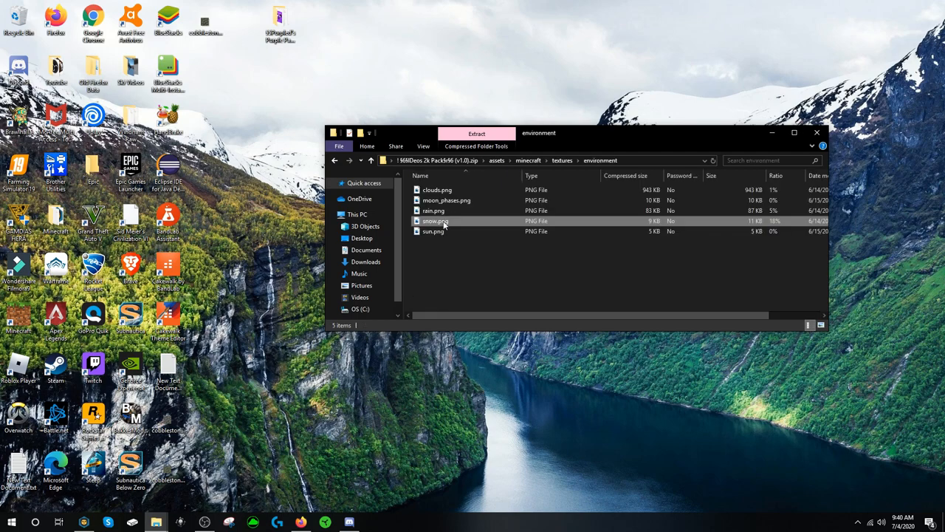
click(434, 230)
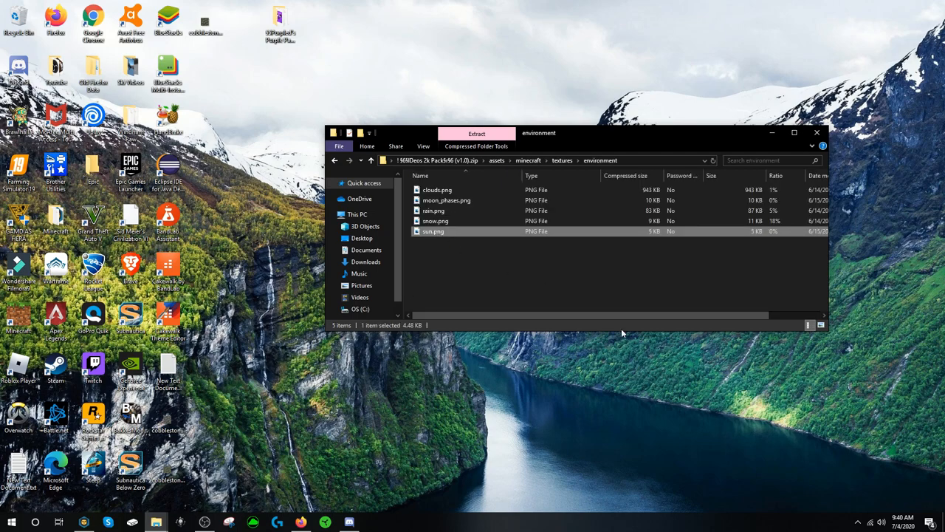
key(Delete)
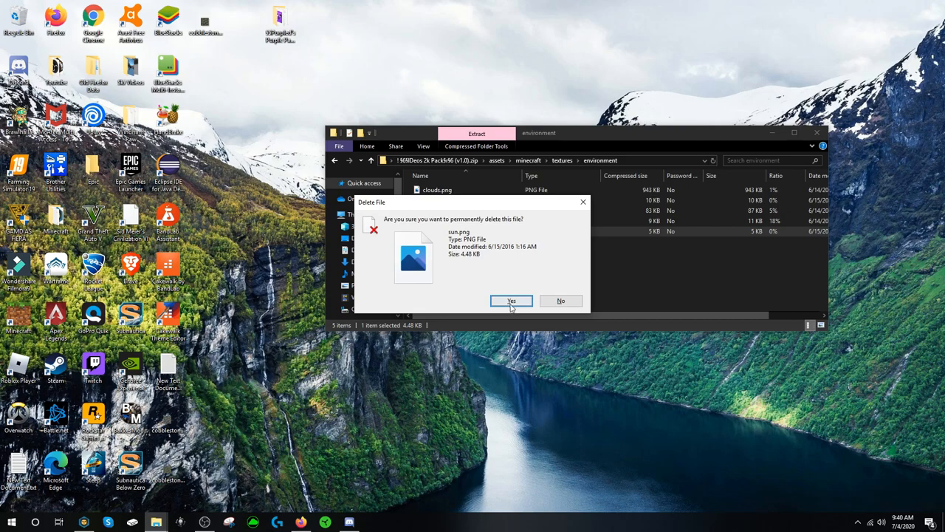
click(511, 301)
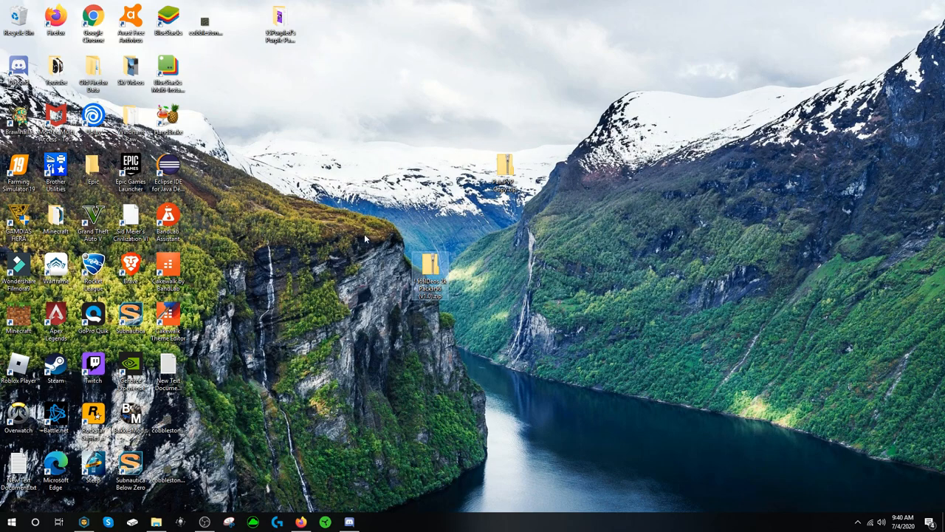